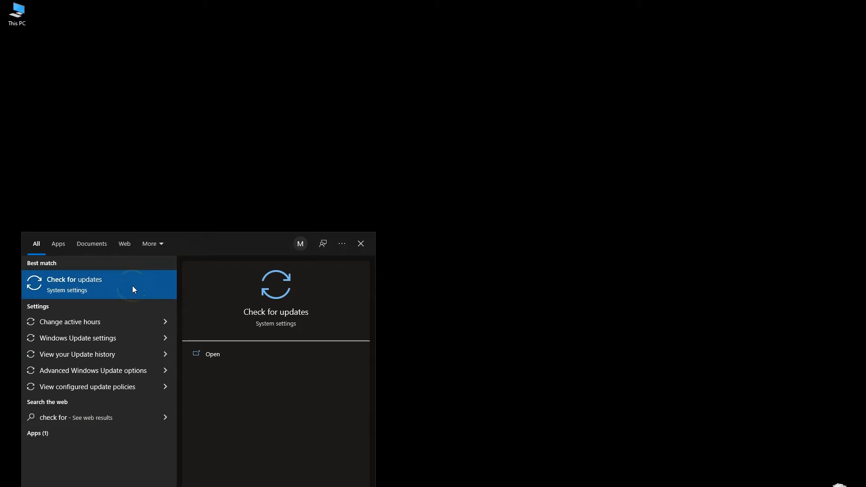
- Open the 'Check for updates' best match to reach Windows Update settings
left_click(73, 281)
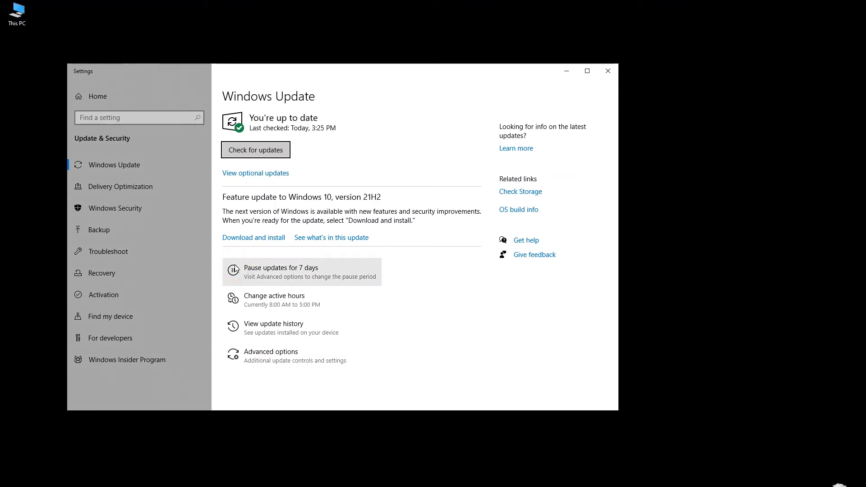
mouse_move(328, 233)
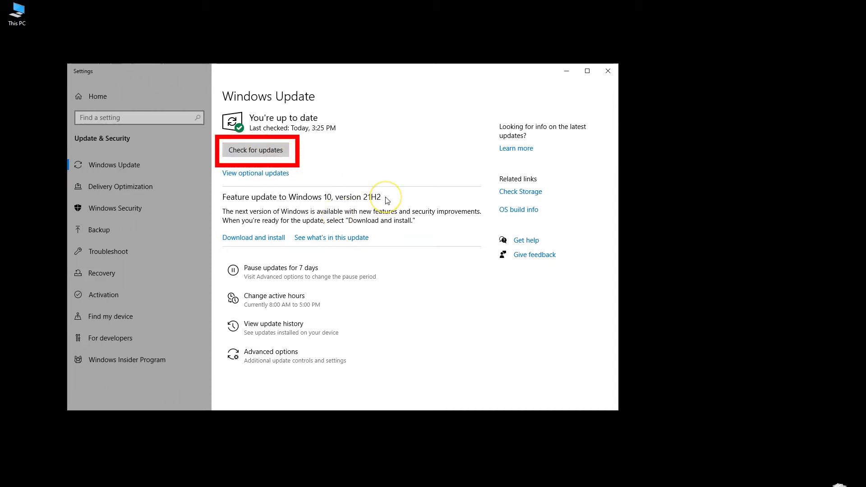
- Run Check for updates and confirm the PC is up to date
left_click(256, 150)
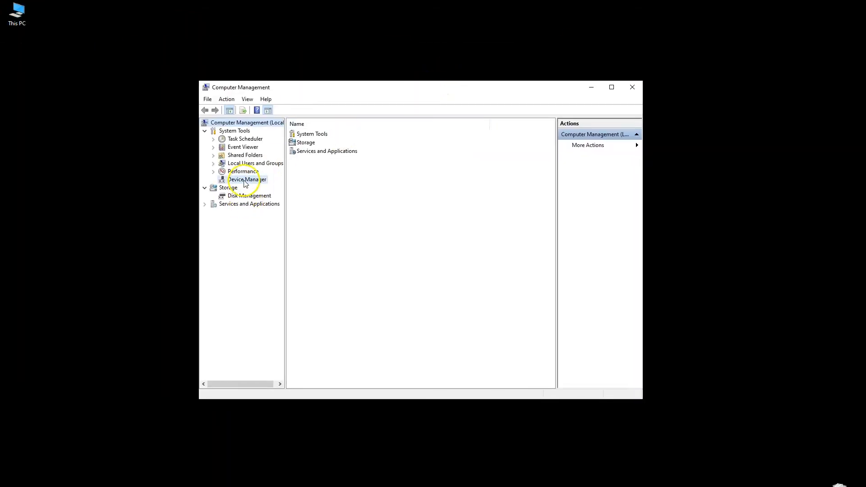
- Show Device Manager's Display adapters and select Intel(R) HD Graphics 630
left_click(246, 179)
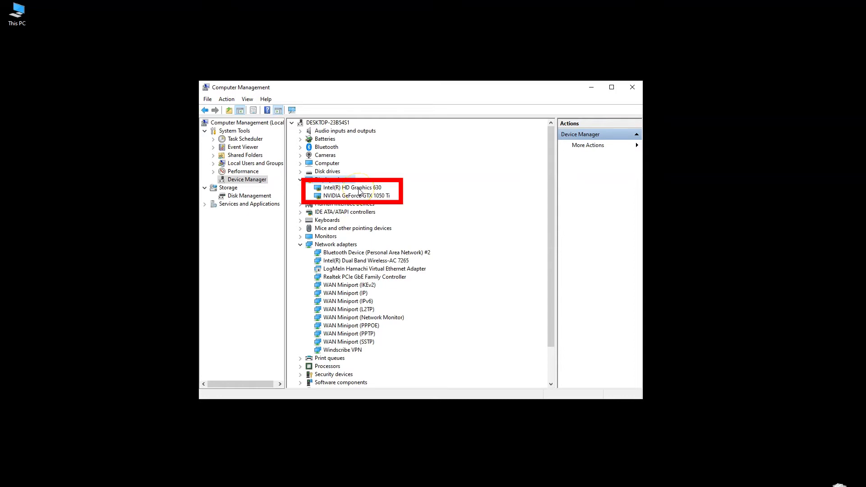
mouse_move(369, 191)
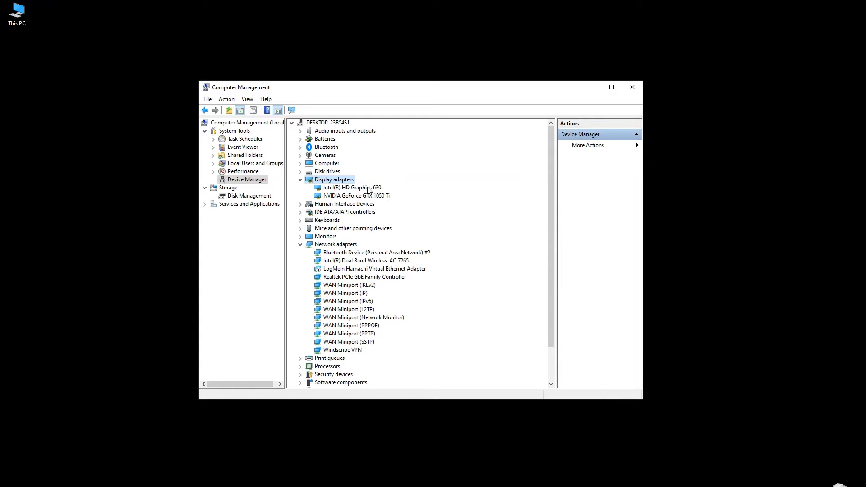
left_click(351, 187)
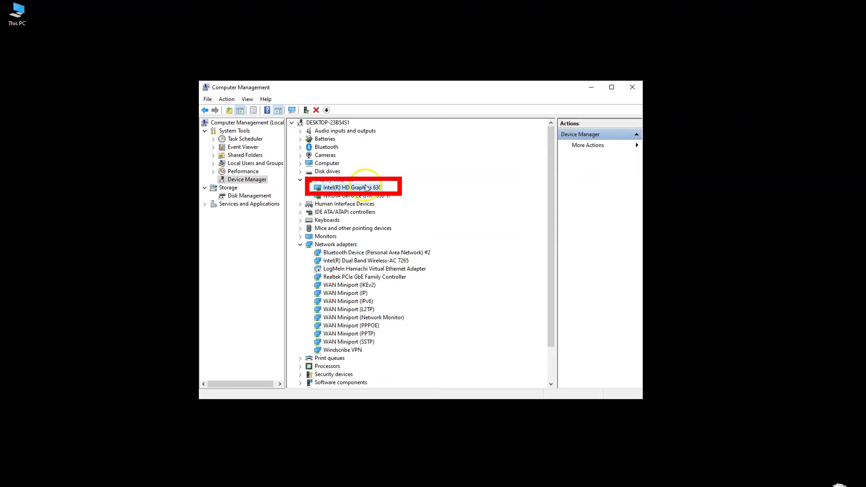
- View the Intel HD Graphics 630 Driver details and start Update Driver
double_click(348, 187)
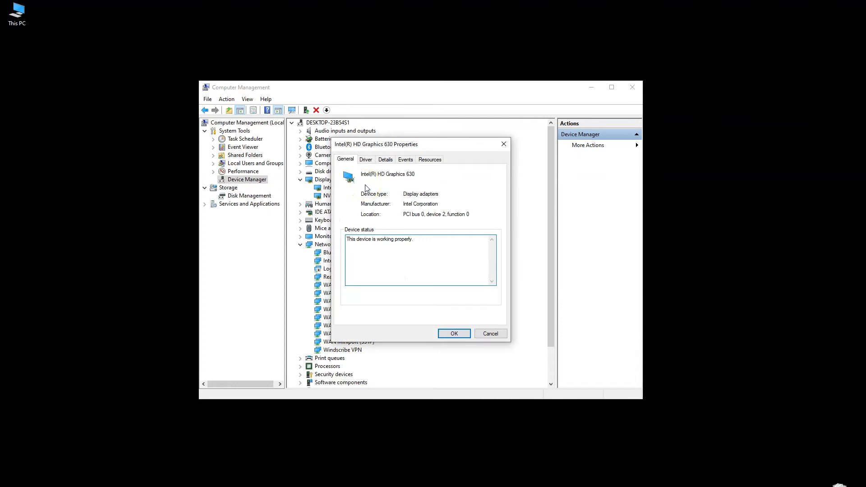
left_click(365, 159)
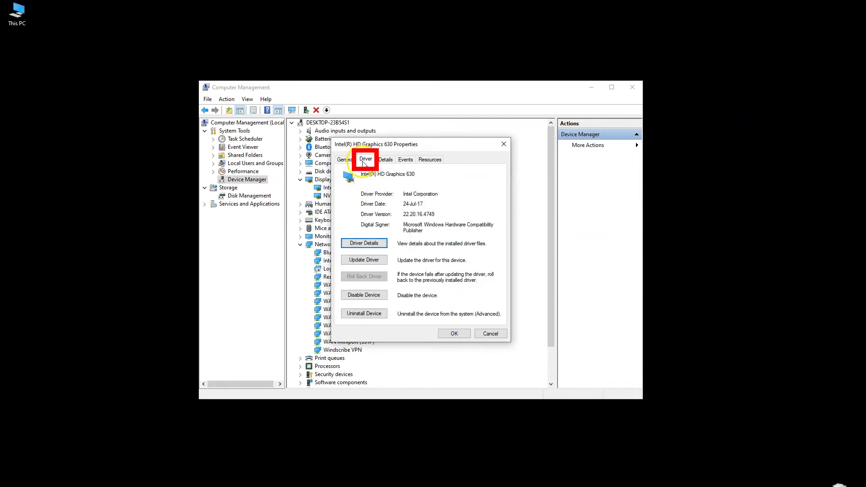
mouse_move(436, 255)
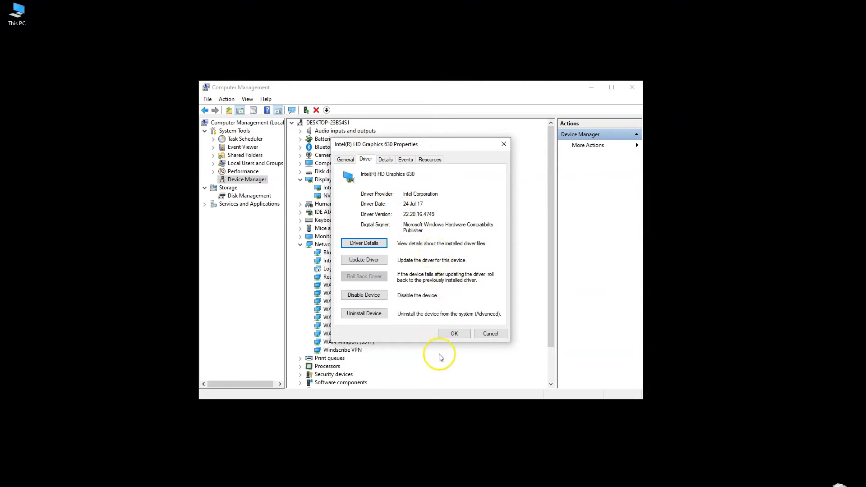
left_click(363, 259)
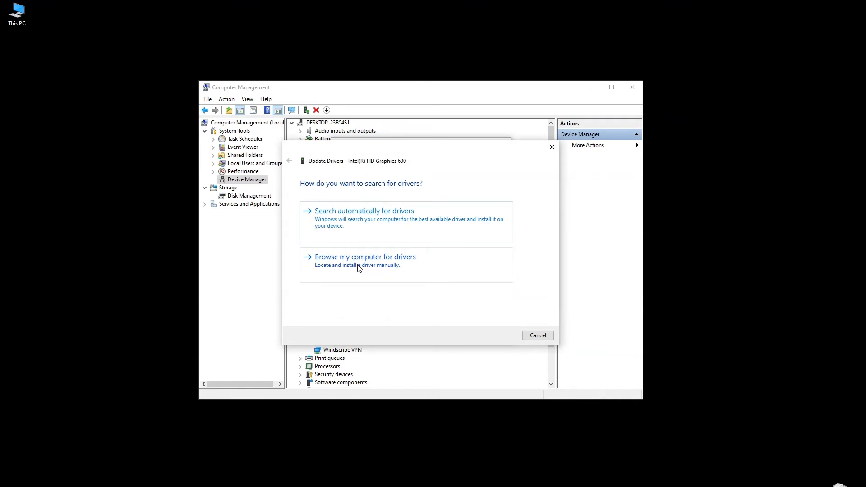
- Search automatically for drivers, confirm the best driver is installed, and close the wizard
left_click(364, 211)
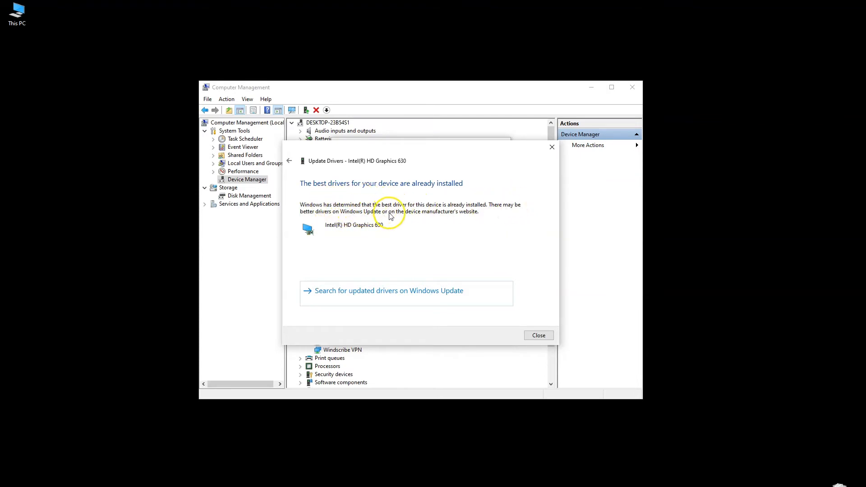
mouse_move(465, 220)
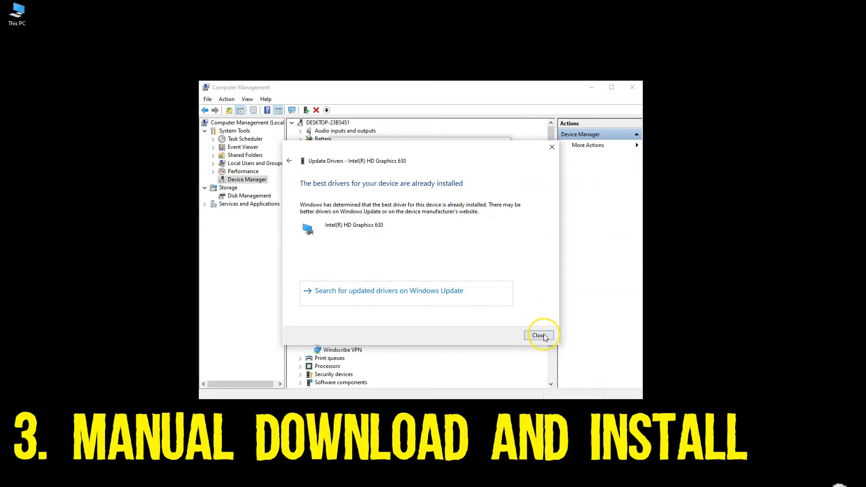
left_click(537, 336)
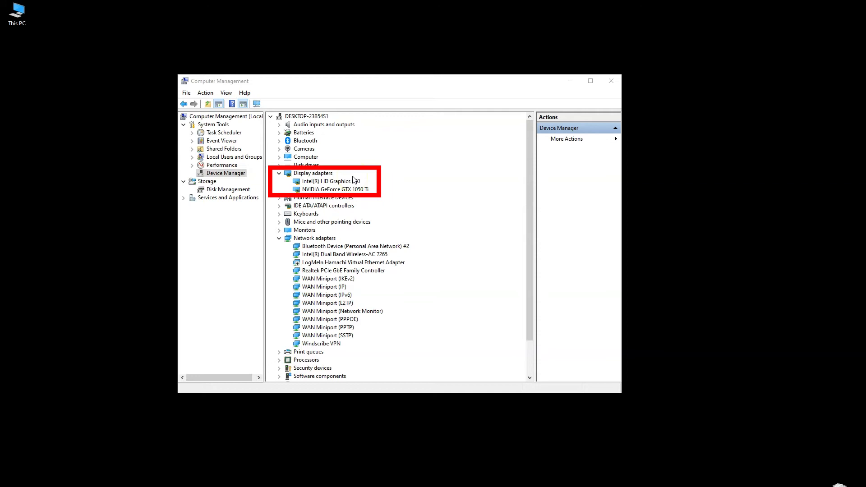
left_click(335, 188)
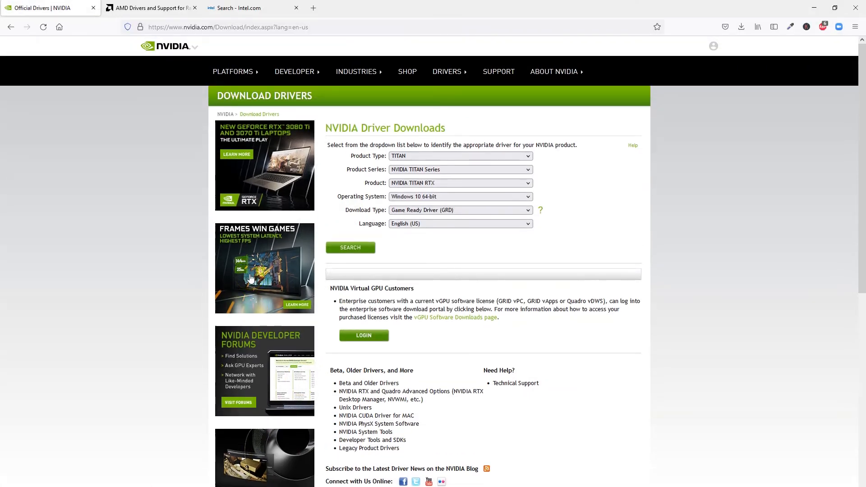
mouse_move(488, 236)
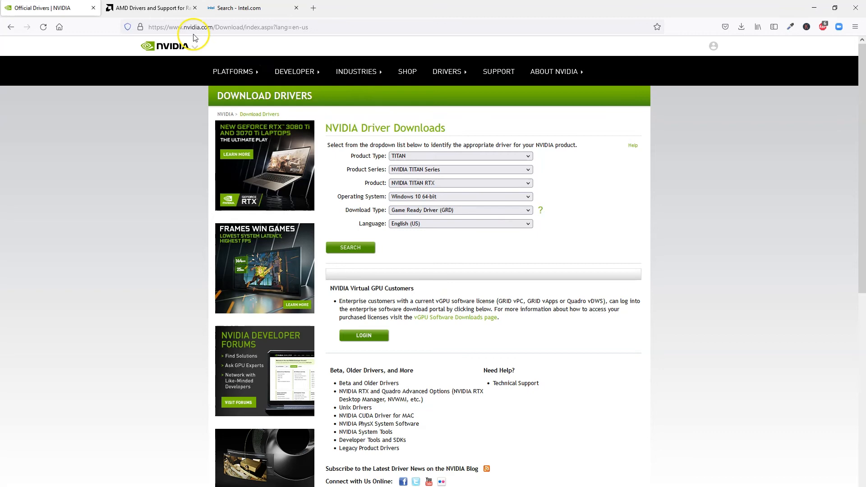
- Switch from NVIDIA Driver Downloads to the AMD Drivers and Support page
left_click(148, 8)
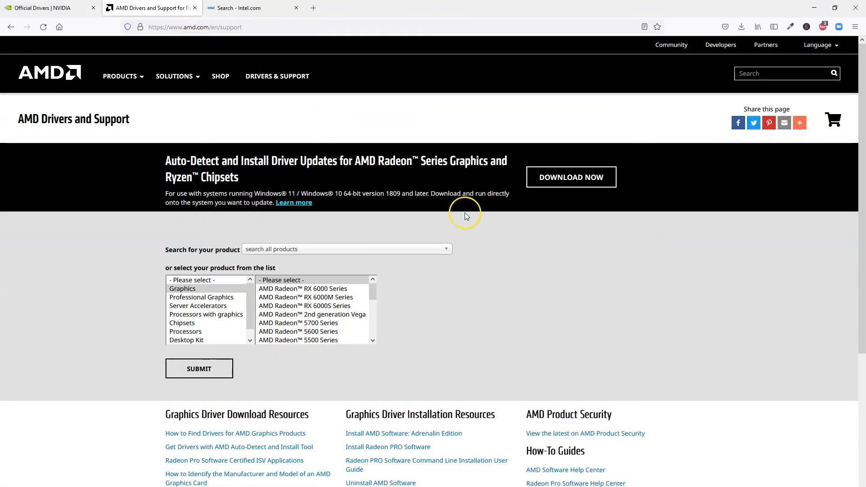
mouse_move(537, 338)
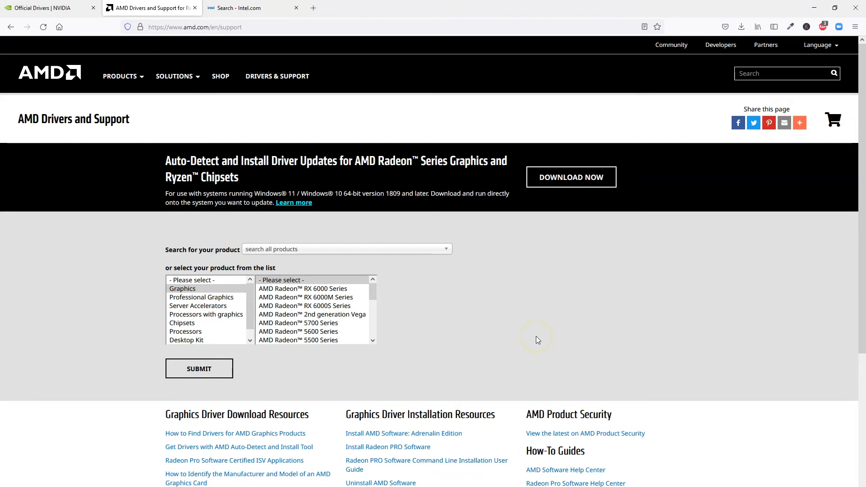
mouse_move(515, 339)
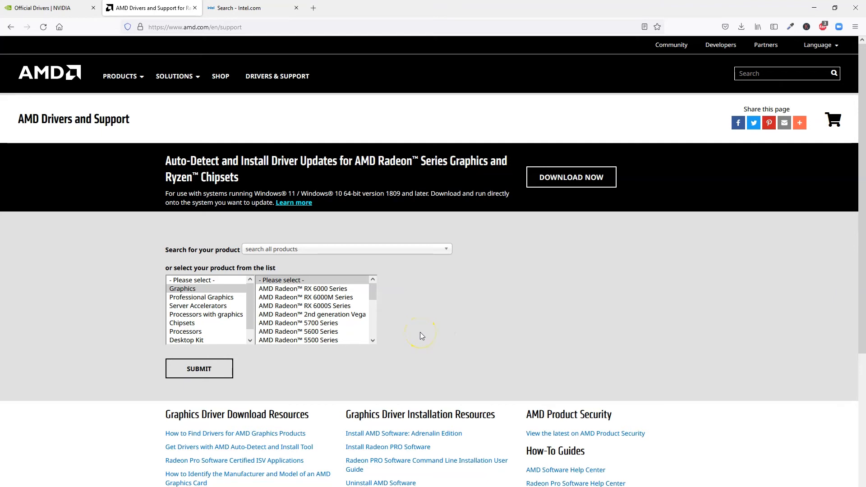
- Switch from AMD support to Intel's Download Drivers & Software page
left_click(251, 8)
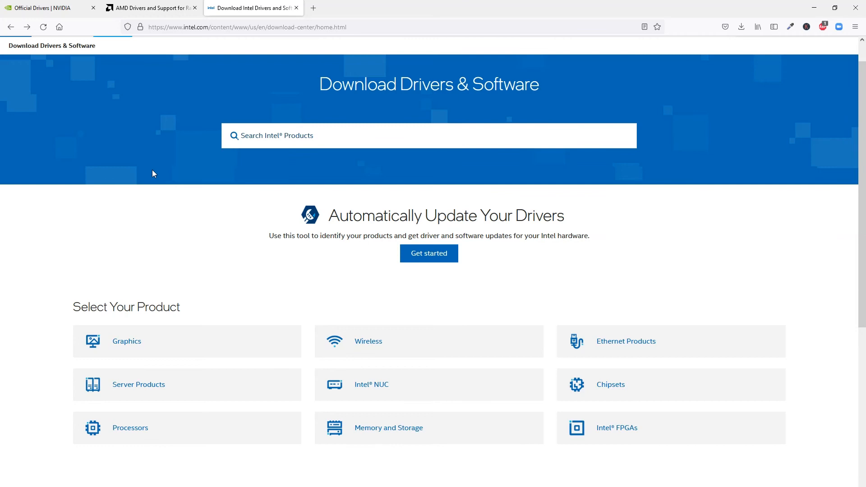
- Choose Graphics under Select Your Product to list Intel graphics driver downloads
scroll("down", 3)
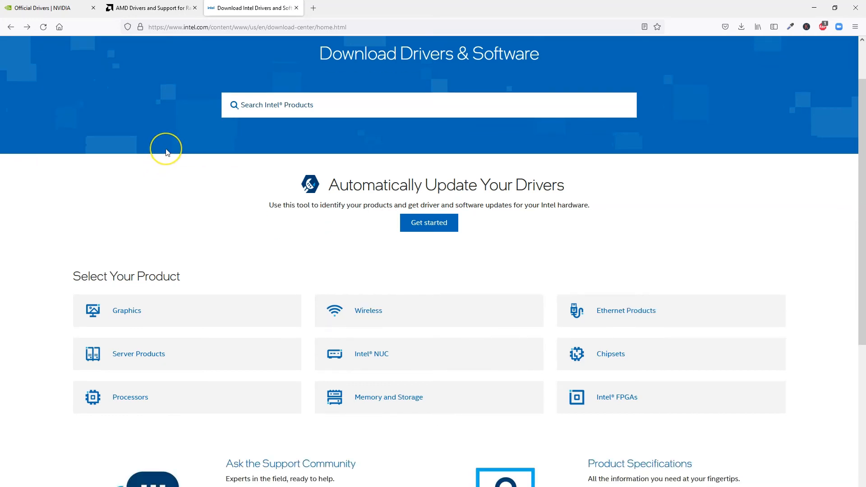
mouse_move(142, 314)
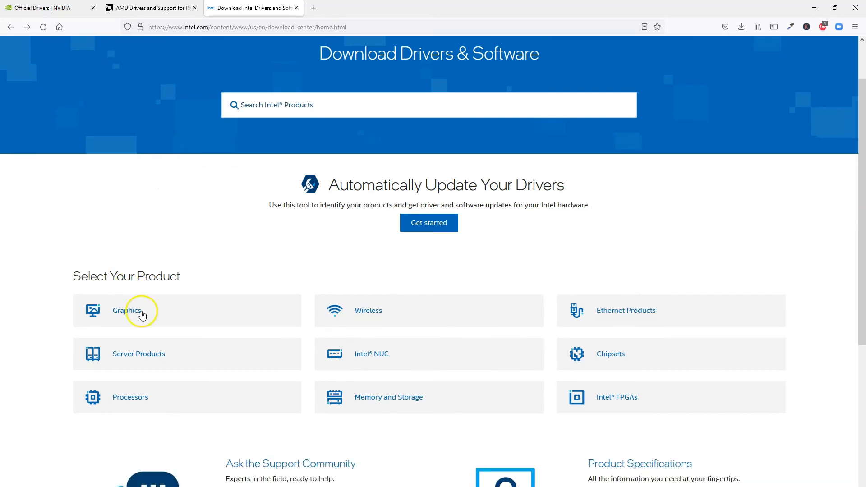
left_click(127, 310)
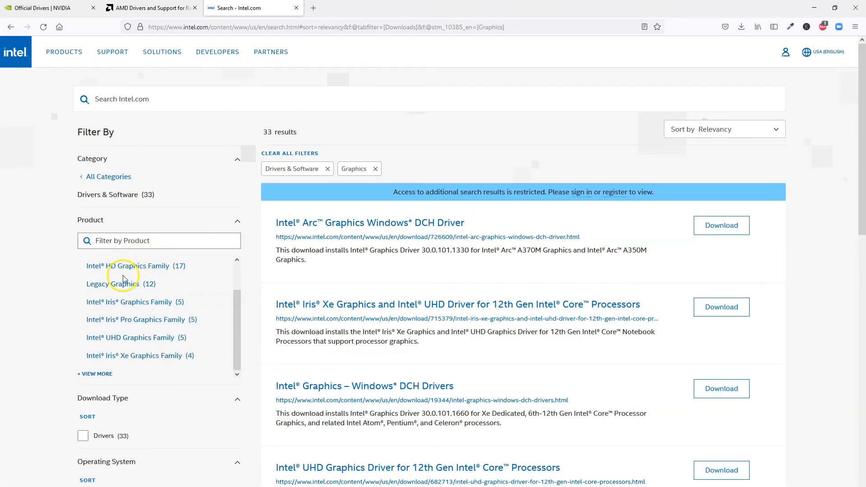
mouse_move(154, 259)
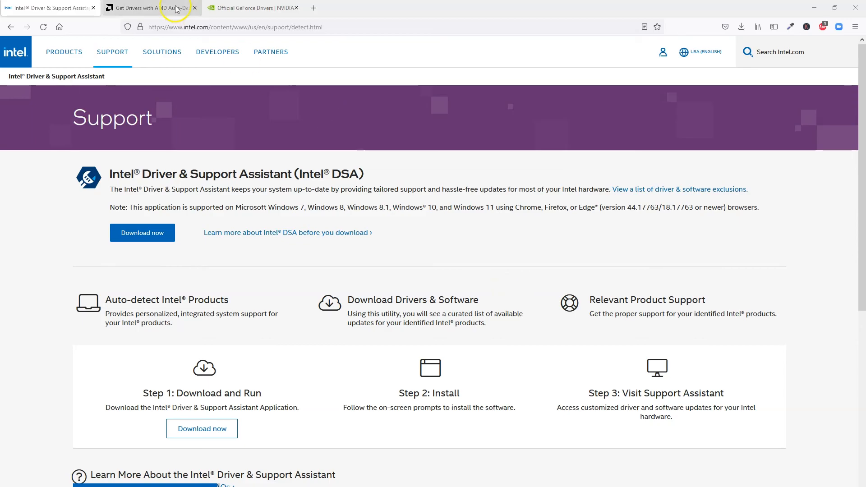
- Show the AMD Auto-Detect and Install Tool article, then the NVIDIA GeForce Drivers page
left_click(150, 8)
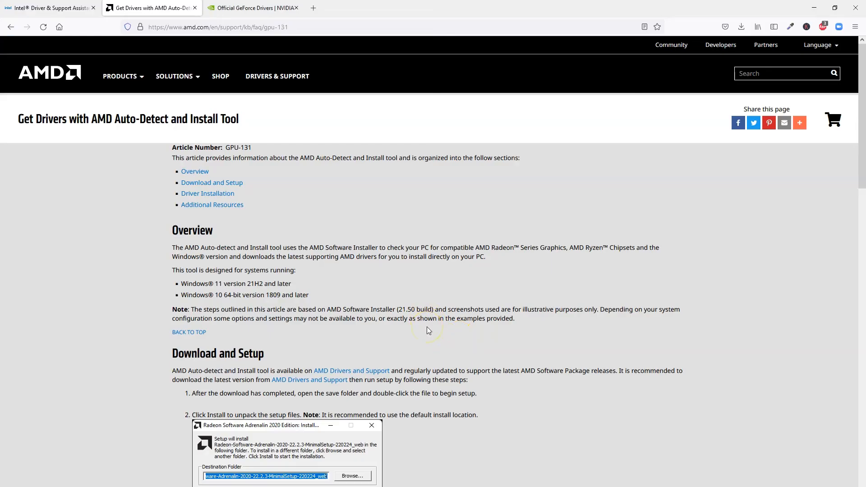
mouse_move(427, 330)
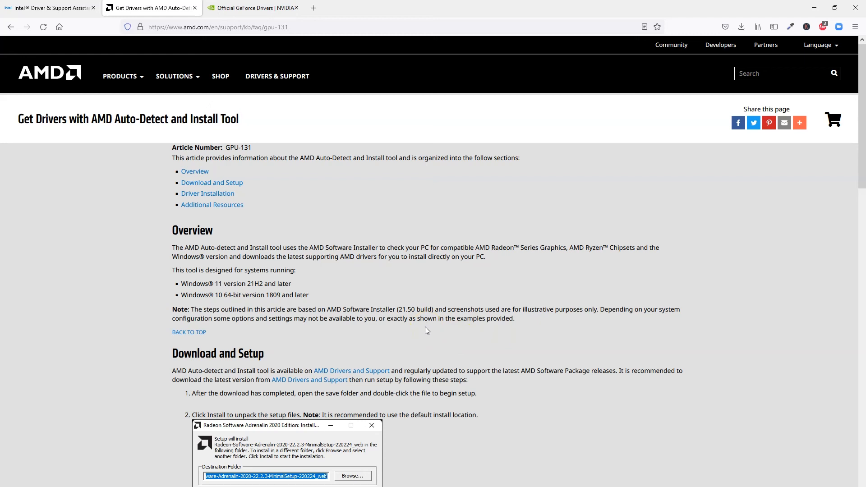
left_click(253, 8)
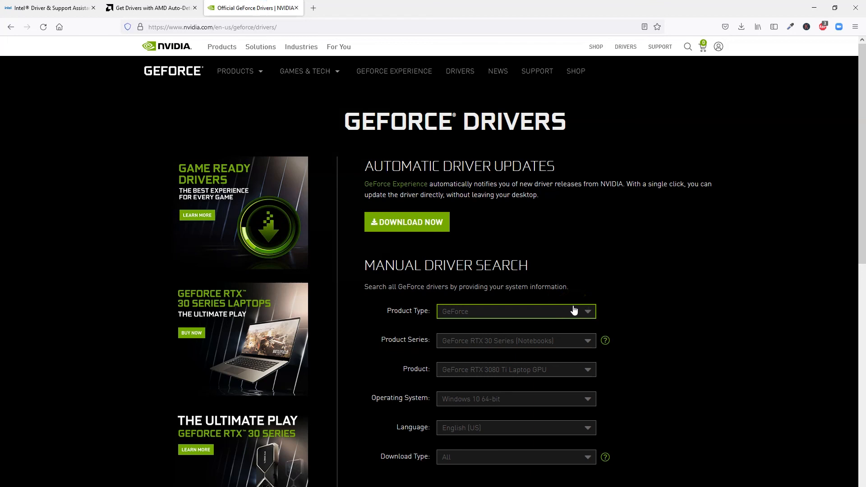
left_click(407, 222)
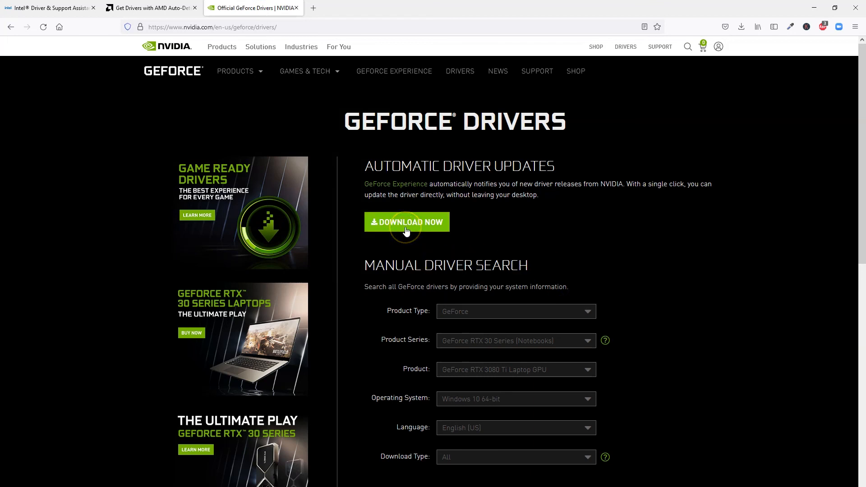
mouse_move(495, 207)
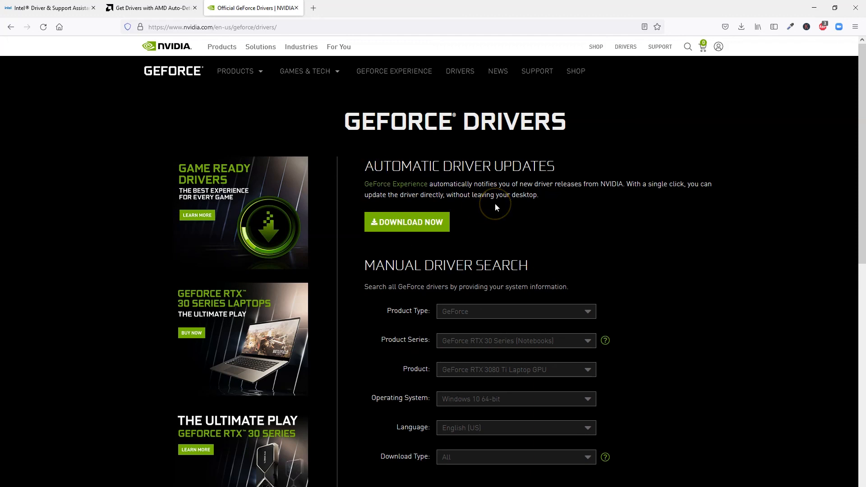